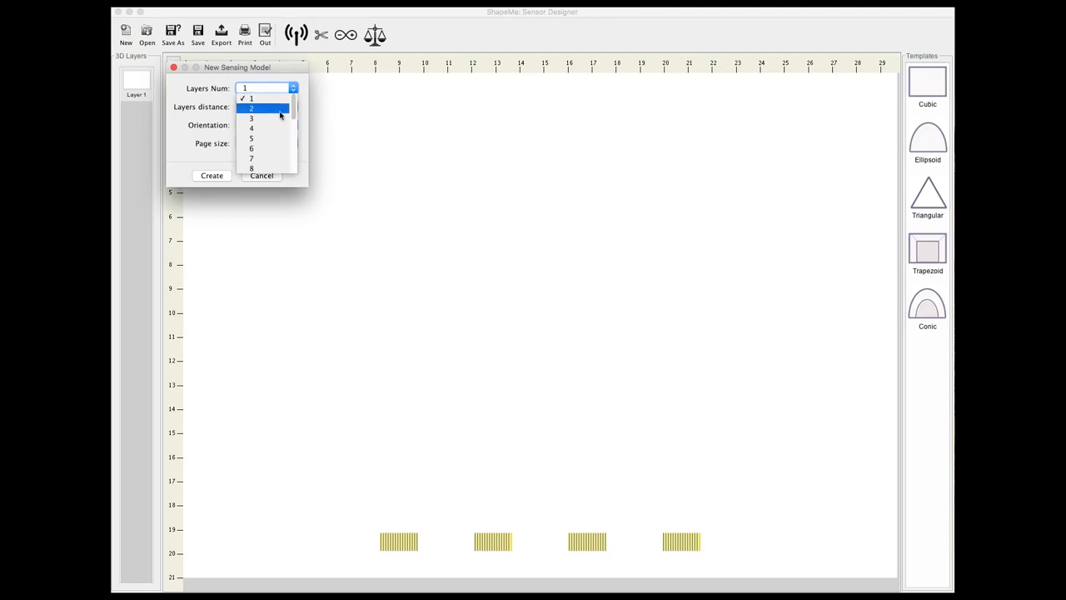
# Create a 4-layer sensing model with a circular layout and begin the PDF export
pyautogui.click(212, 175)
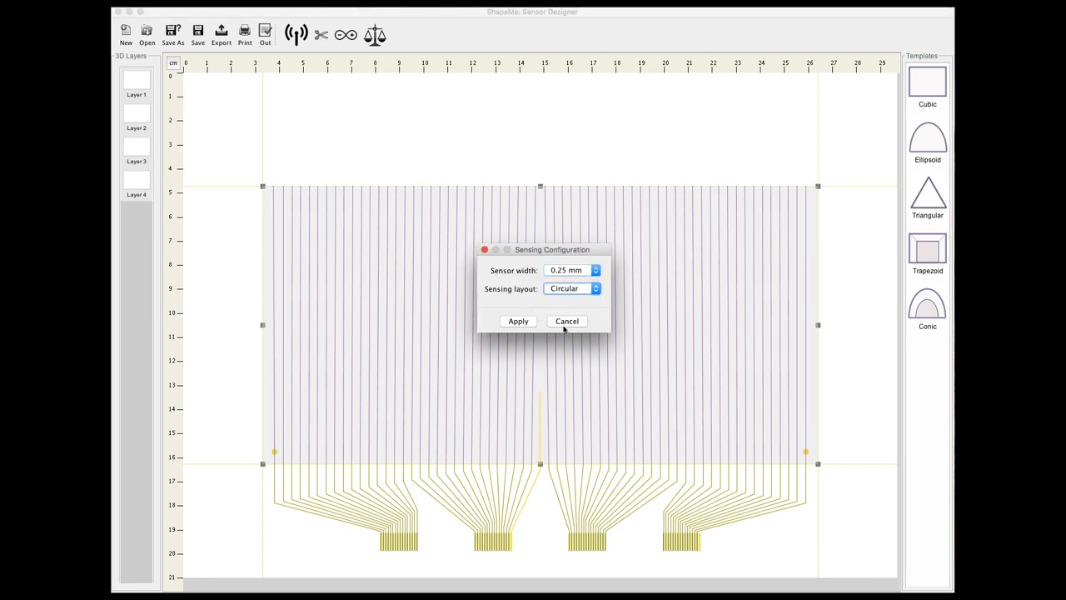
pyautogui.click(516, 320)
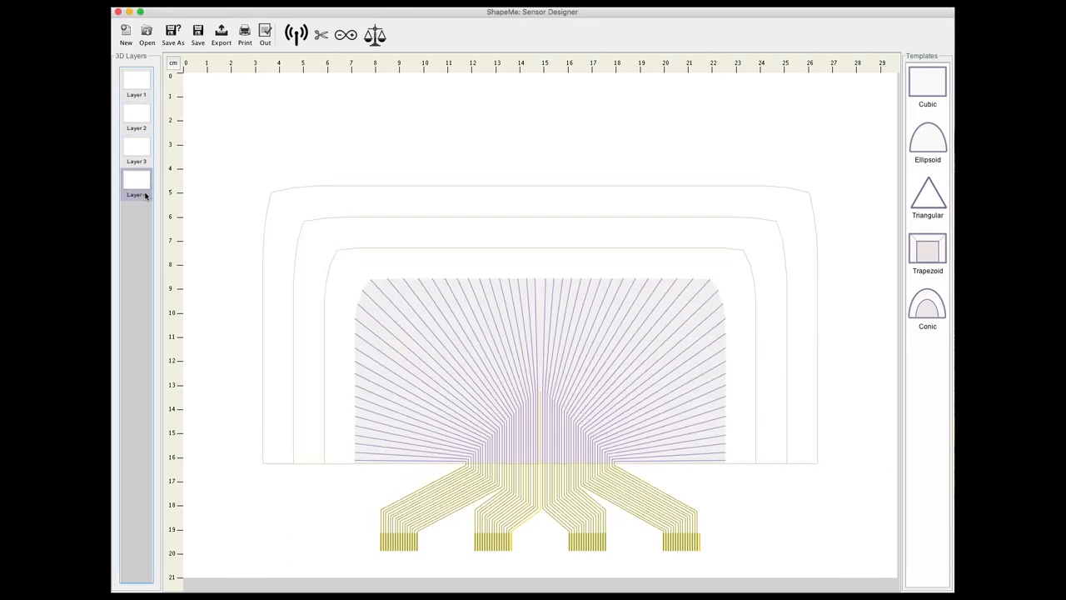
pyautogui.click(220, 32)
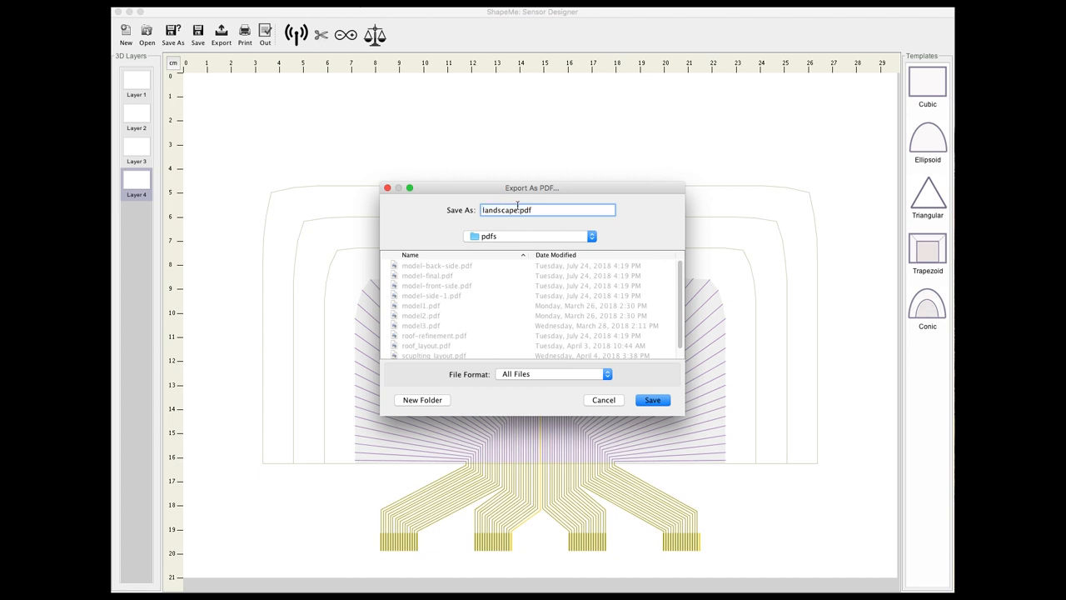